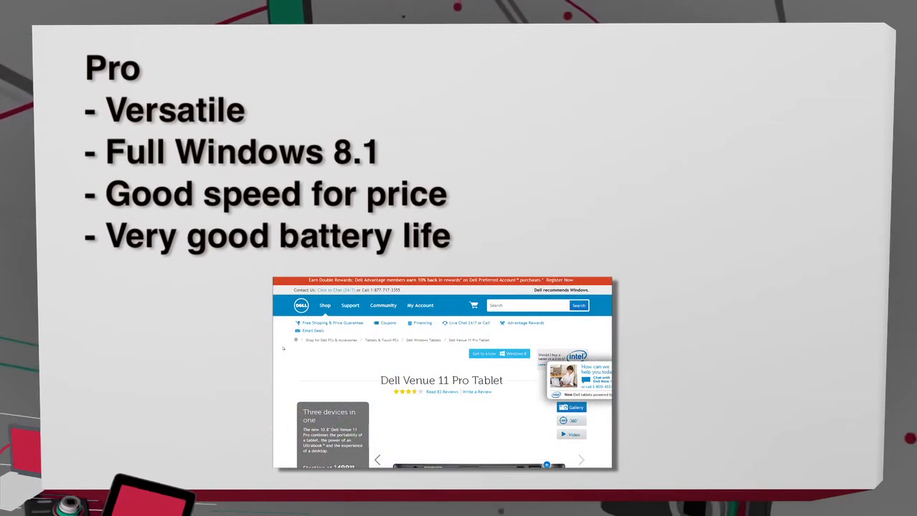
scroll(down, 3)
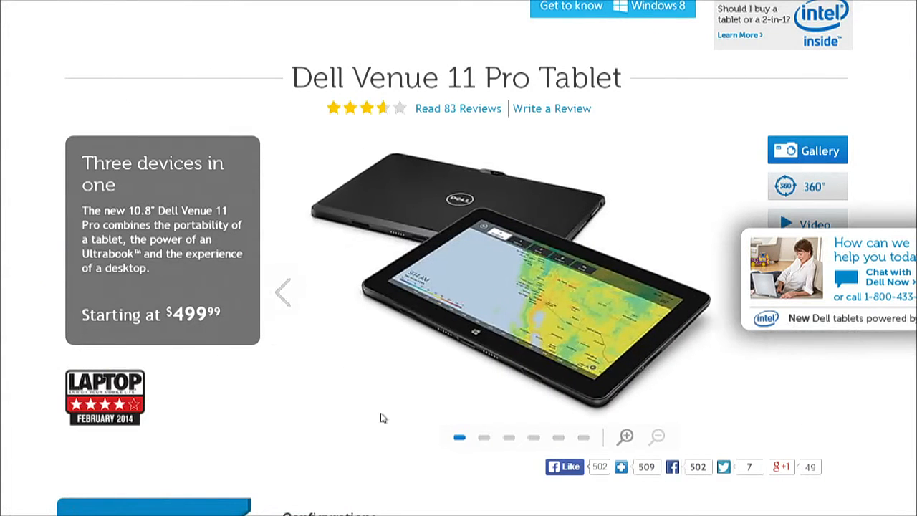
scroll(down, 3)
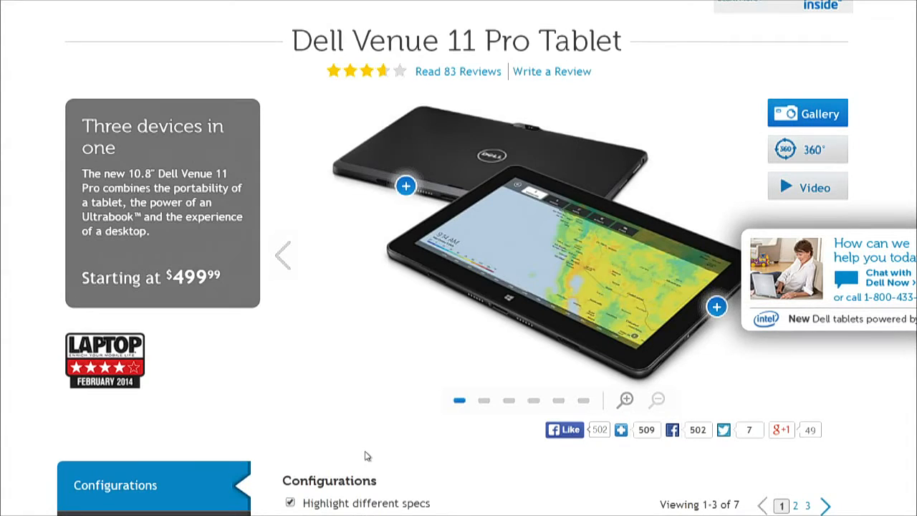
scroll(down, 3)
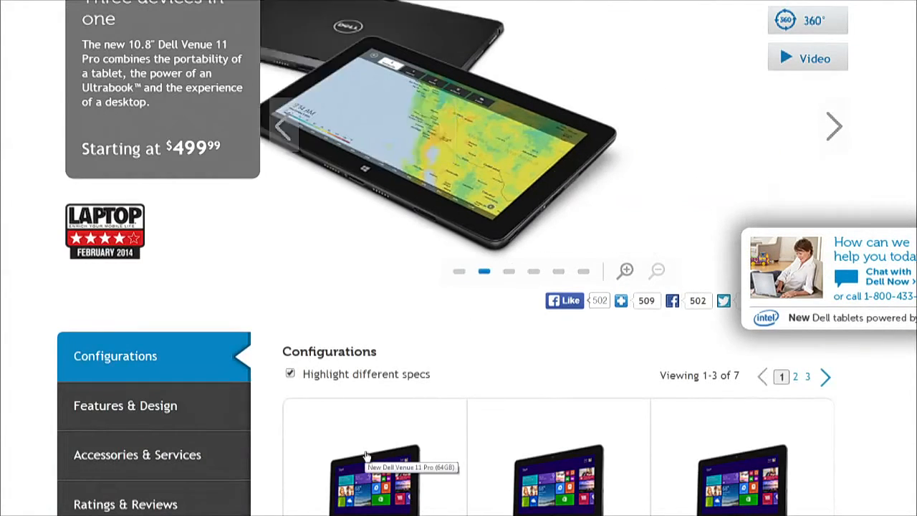
scroll(down, 3)
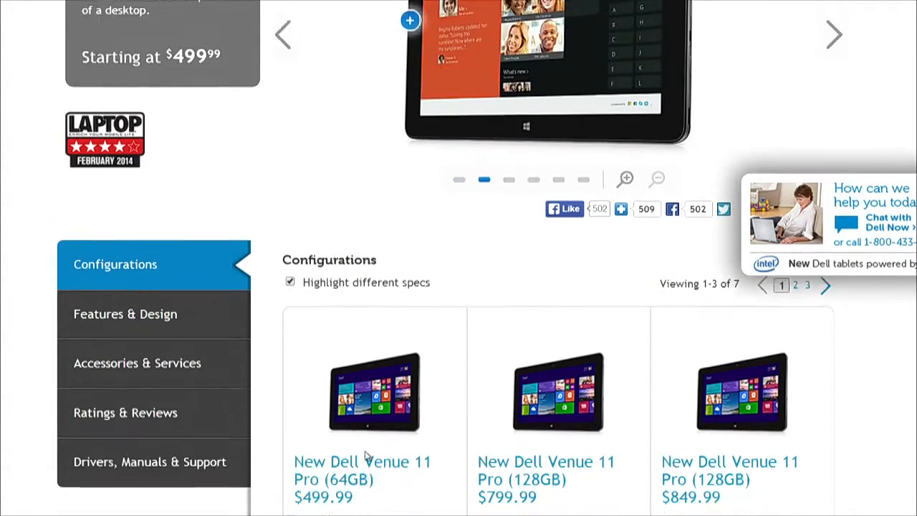
scroll(down, 3)
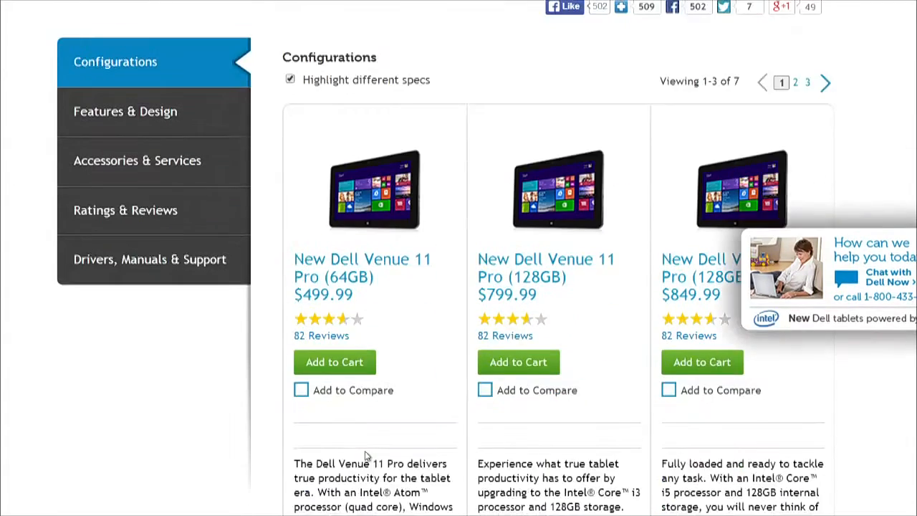
scroll(down, 3)
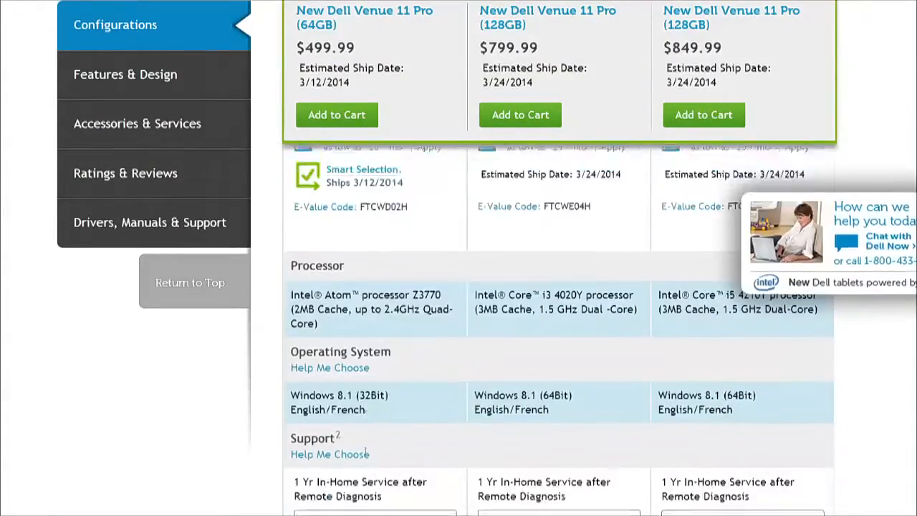
scroll(down, 3)
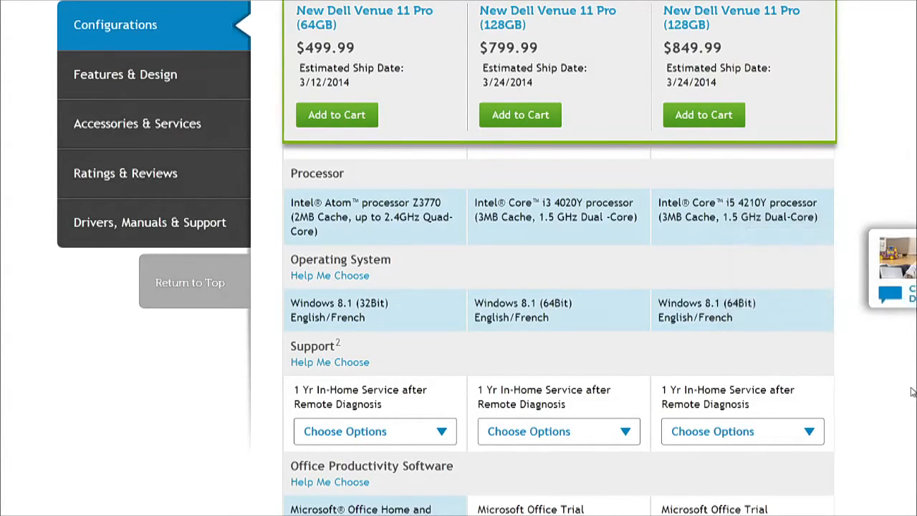
scroll(down, 3)
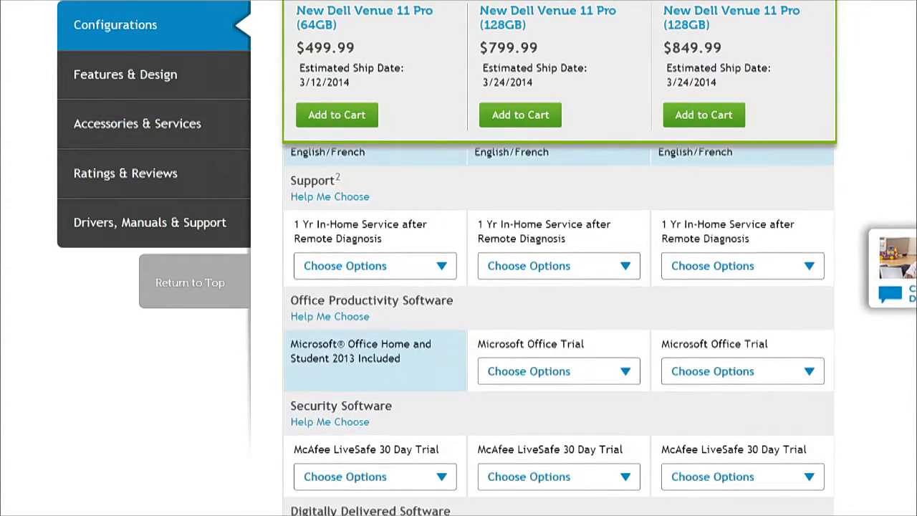
scroll(down, 3)
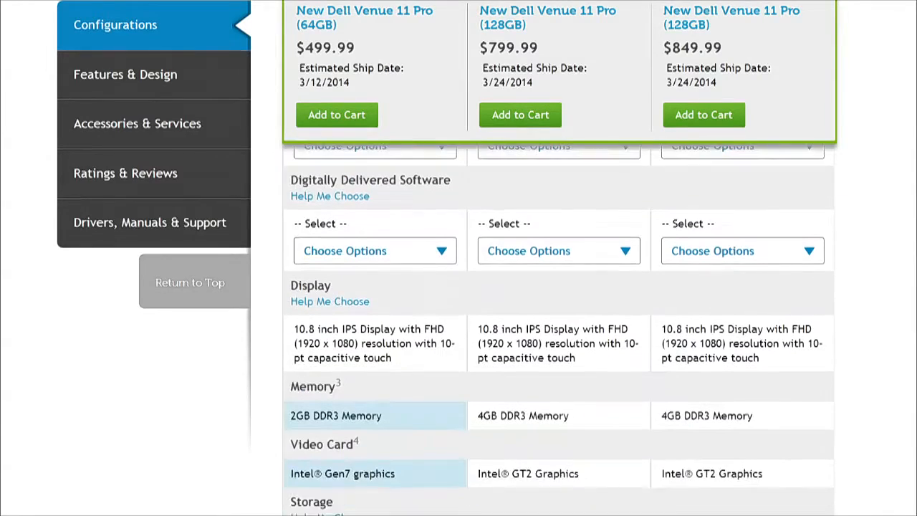